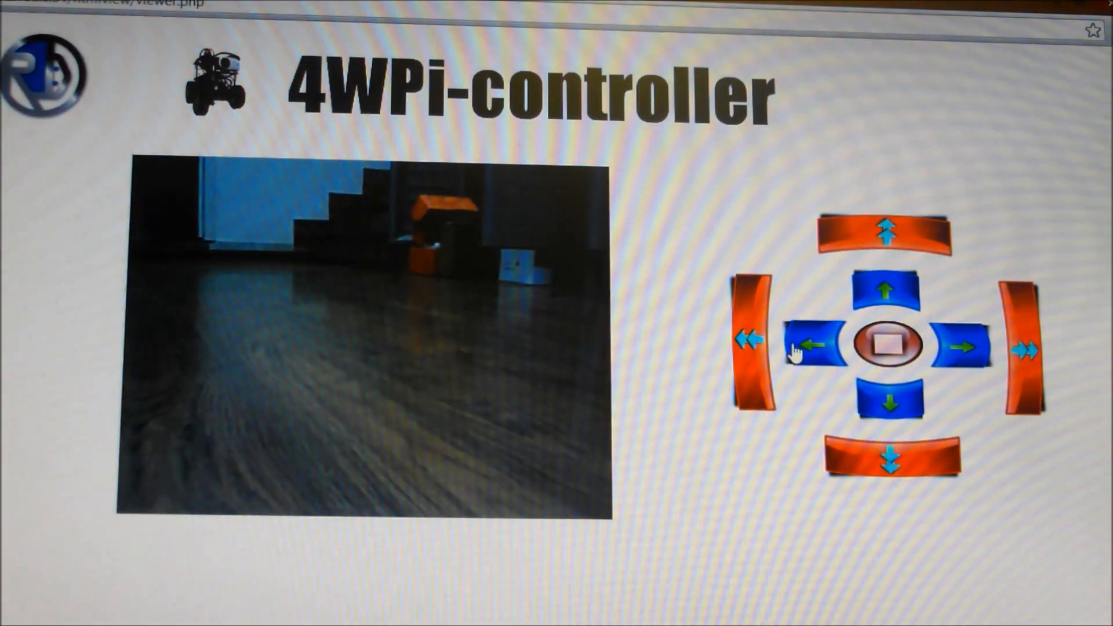
- Turn the robot car left, then halt it facing a different part of the room
left_click(889, 348)
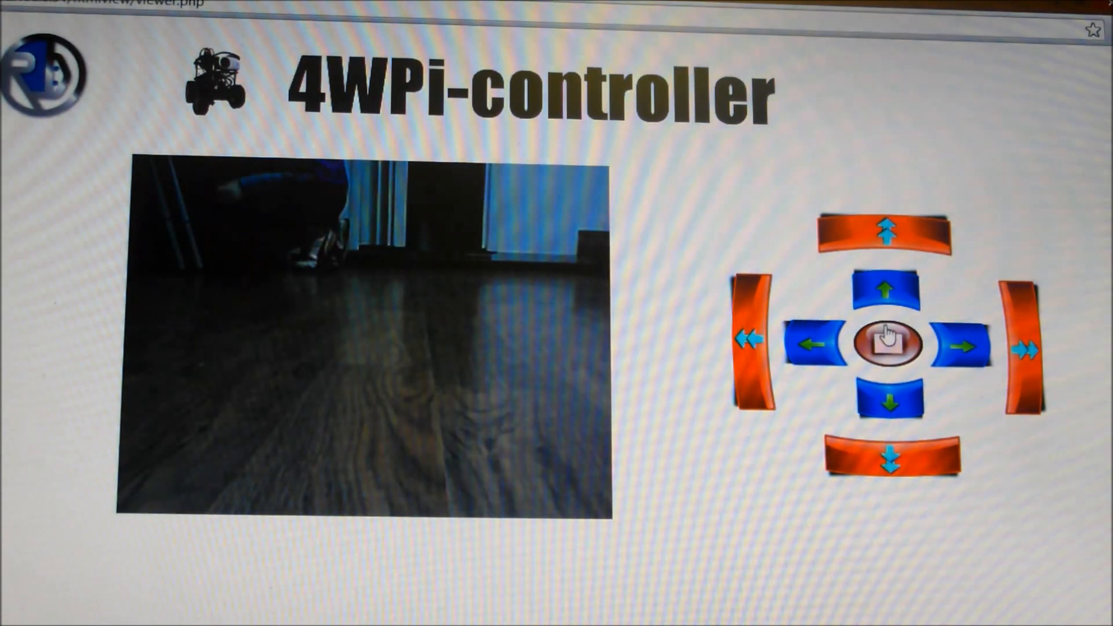
left_click(886, 344)
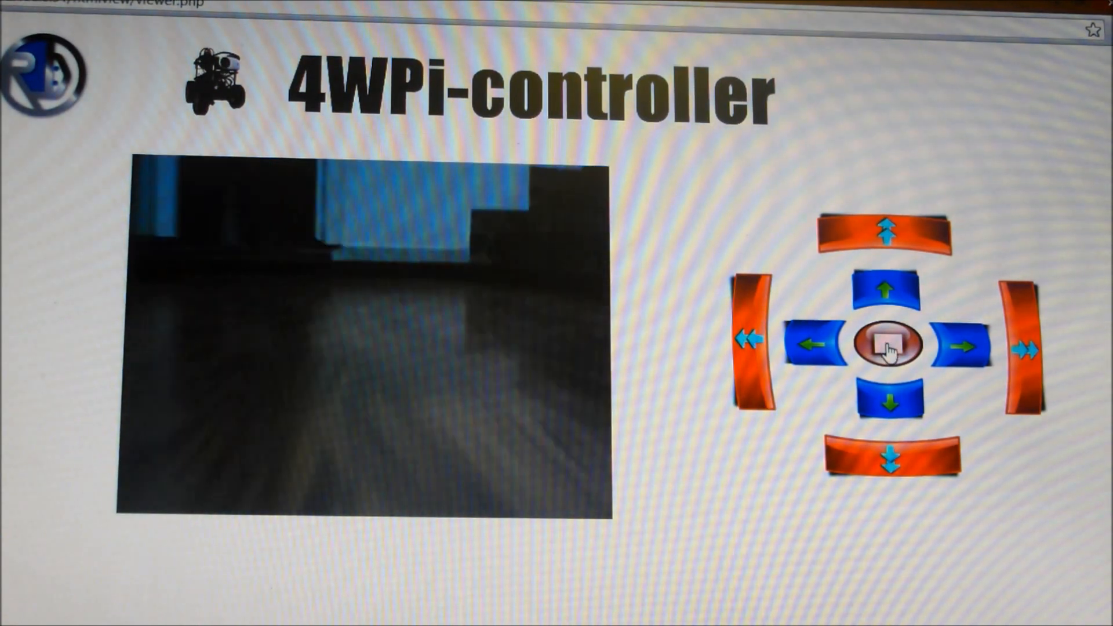